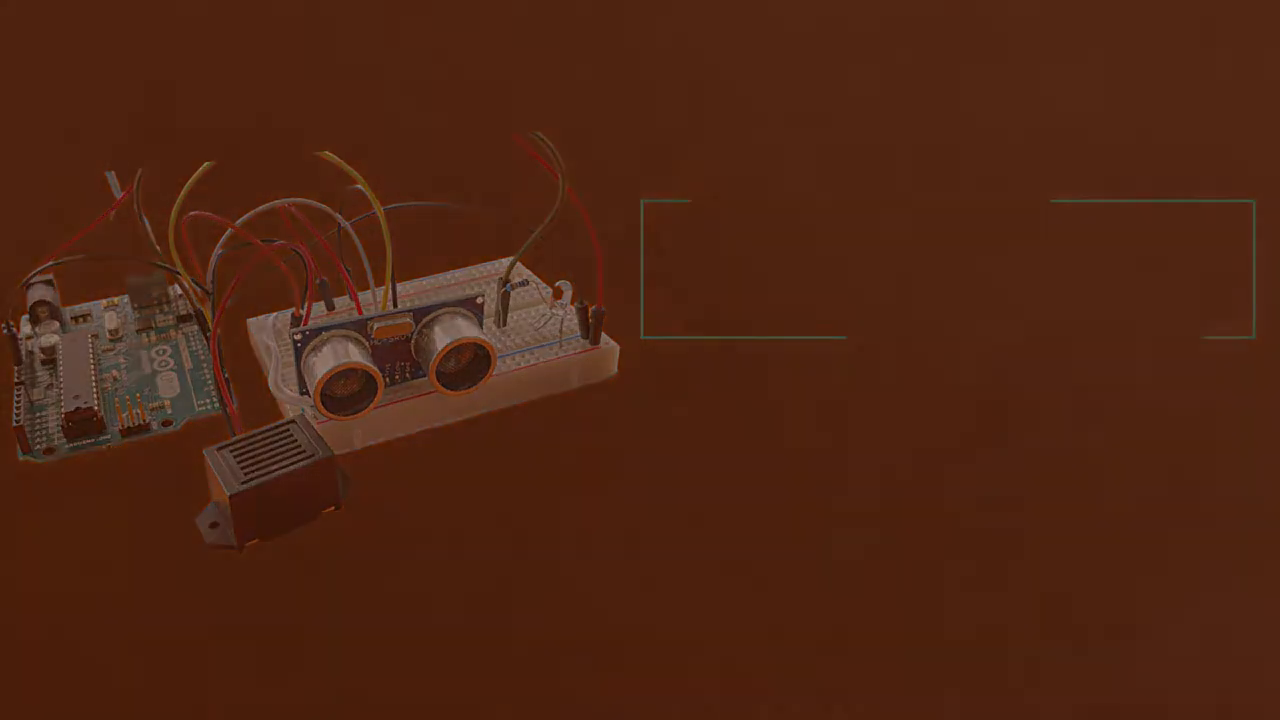
Step: Upload the Arduino_Ultrasound_Sensor sketch to the Uno until 'Done uploading' appears
{"action": "left_click", "coordinate": [70, 15]}
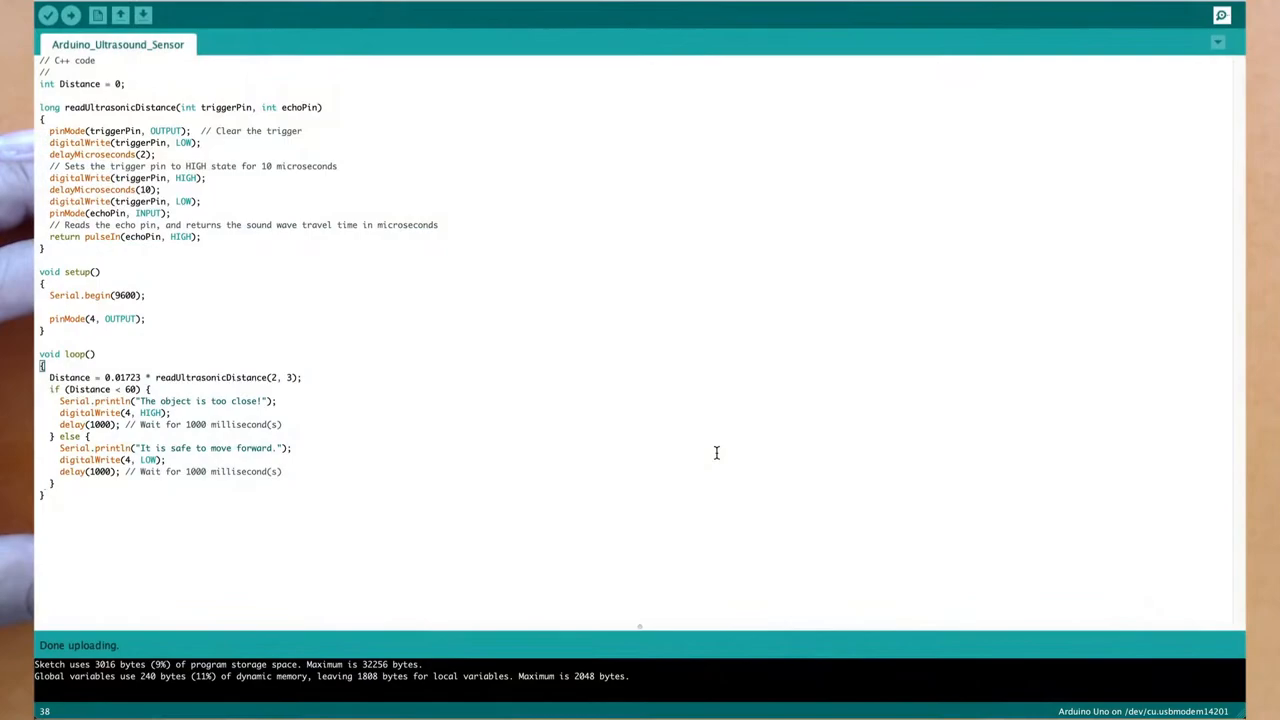
Step: Show the Arduino Ultrasound Sensor project's code as blocks alongside text
{"action": "left_click", "coordinate": [1221, 17]}
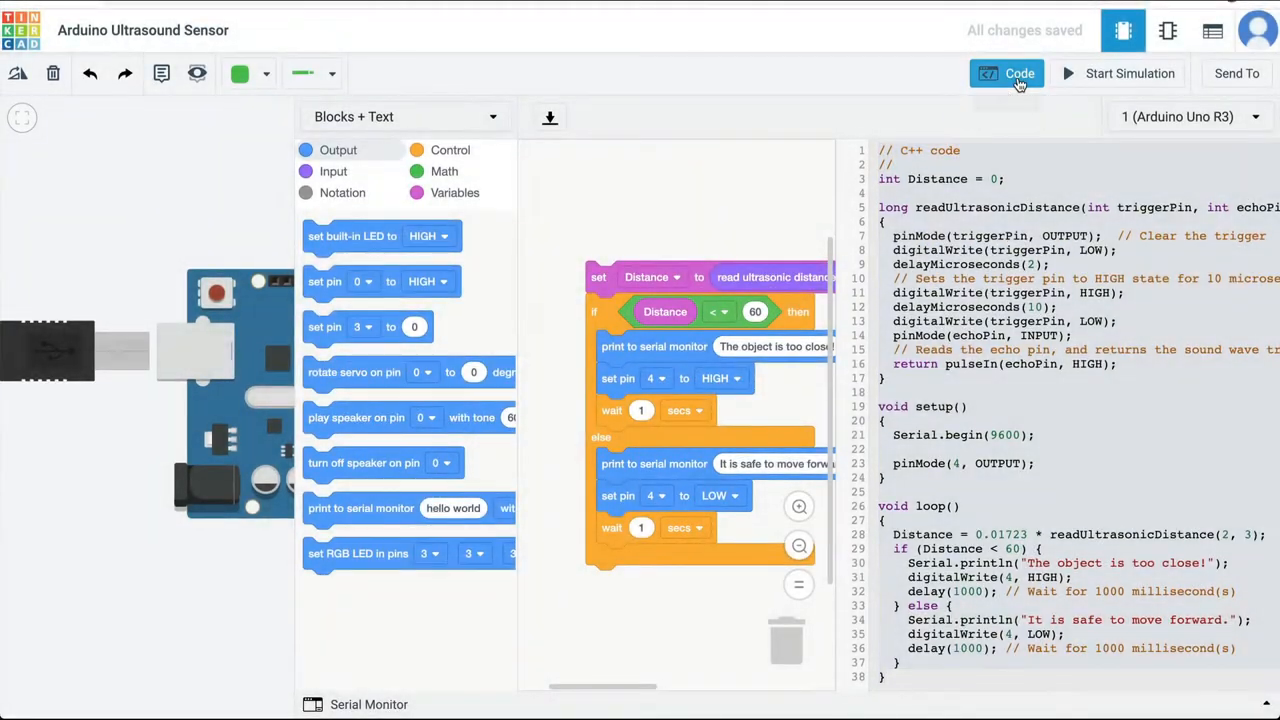
Step: Place a Piezo buzzer on the breadboard and wire its leads to pin 5 and ground
{"action": "left_click", "coordinate": [1019, 73]}
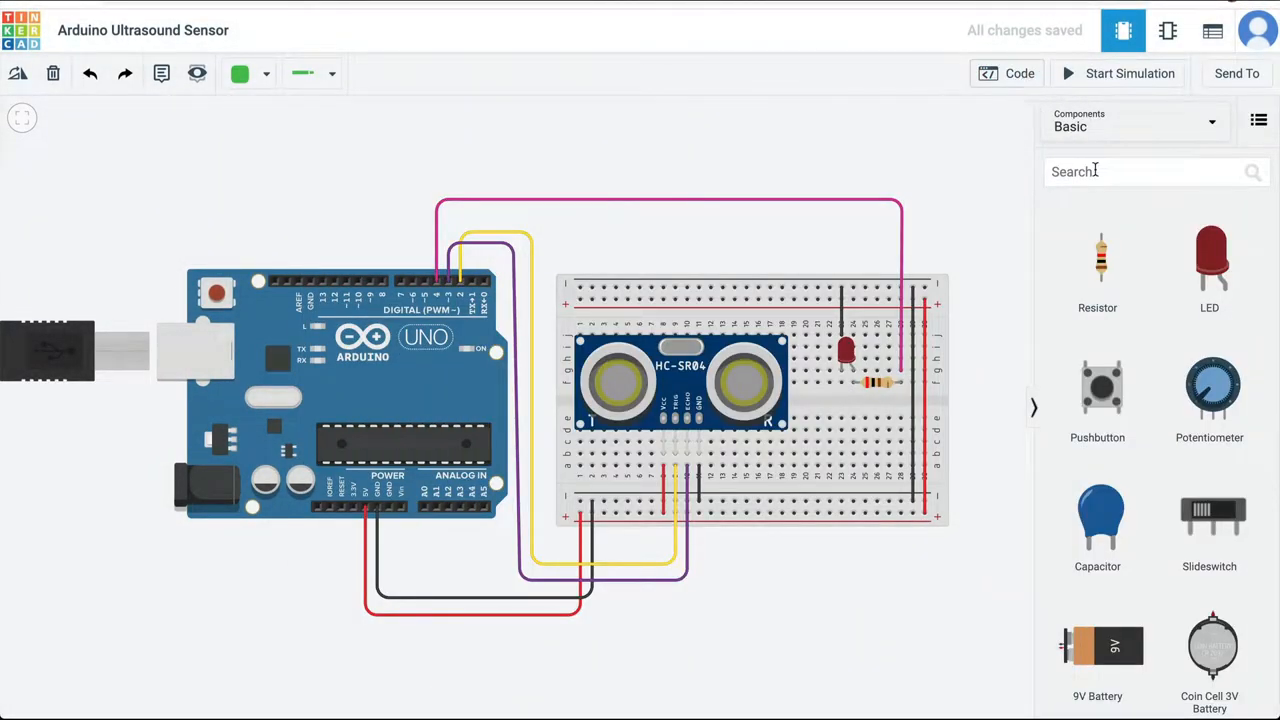
{"action": "left_click", "coordinate": [1150, 171]}
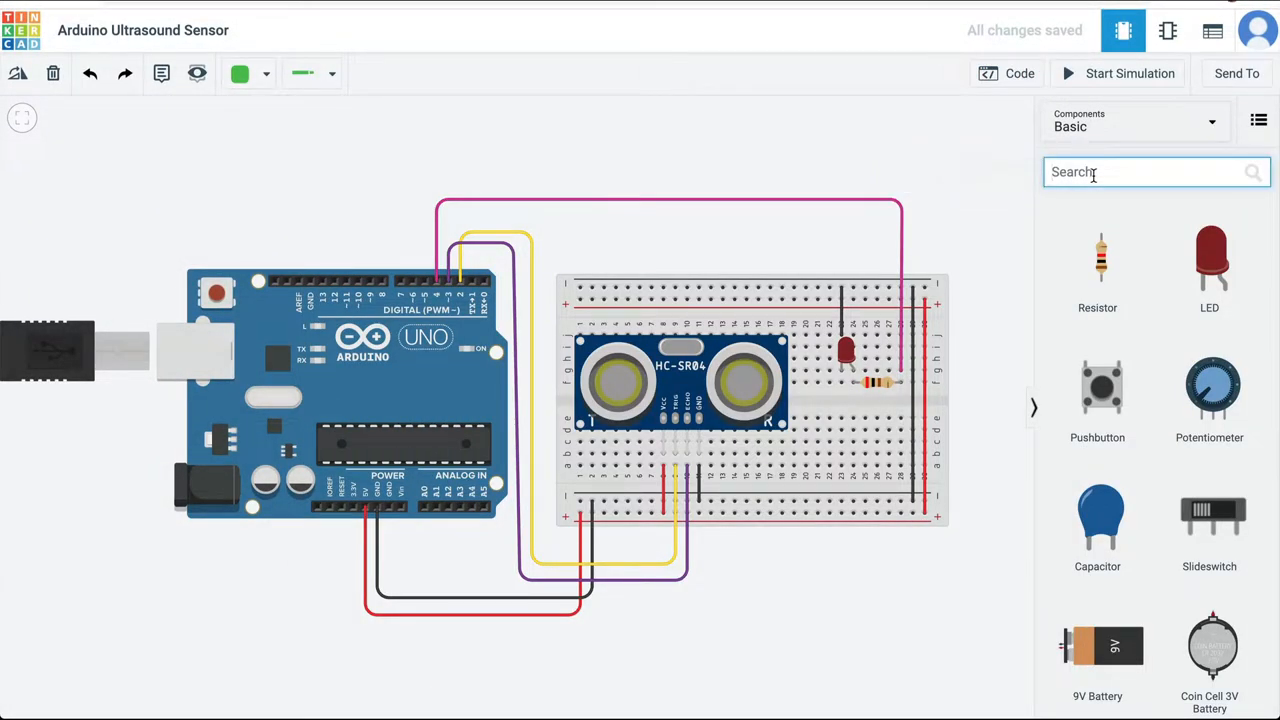
{"action": "type", "text": "buzzer"}
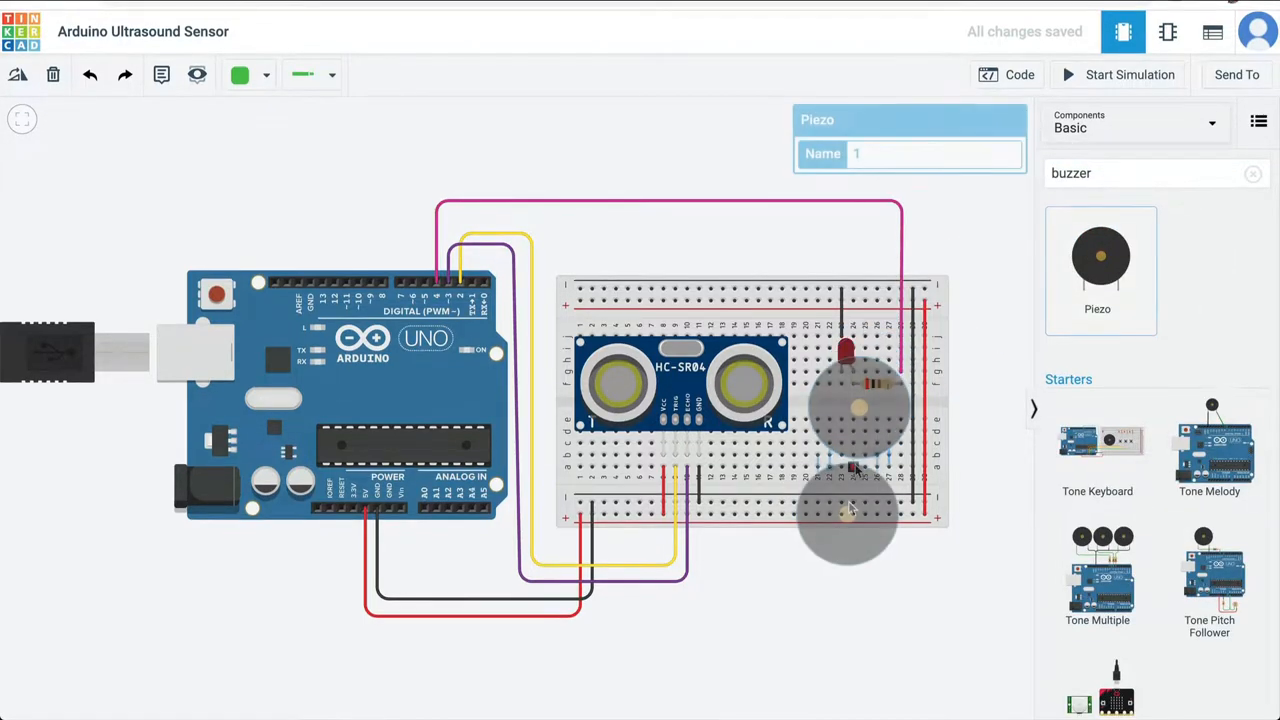
{"action": "left_click_drag", "start_coordinate": [858, 405], "coordinate": [848, 513]}
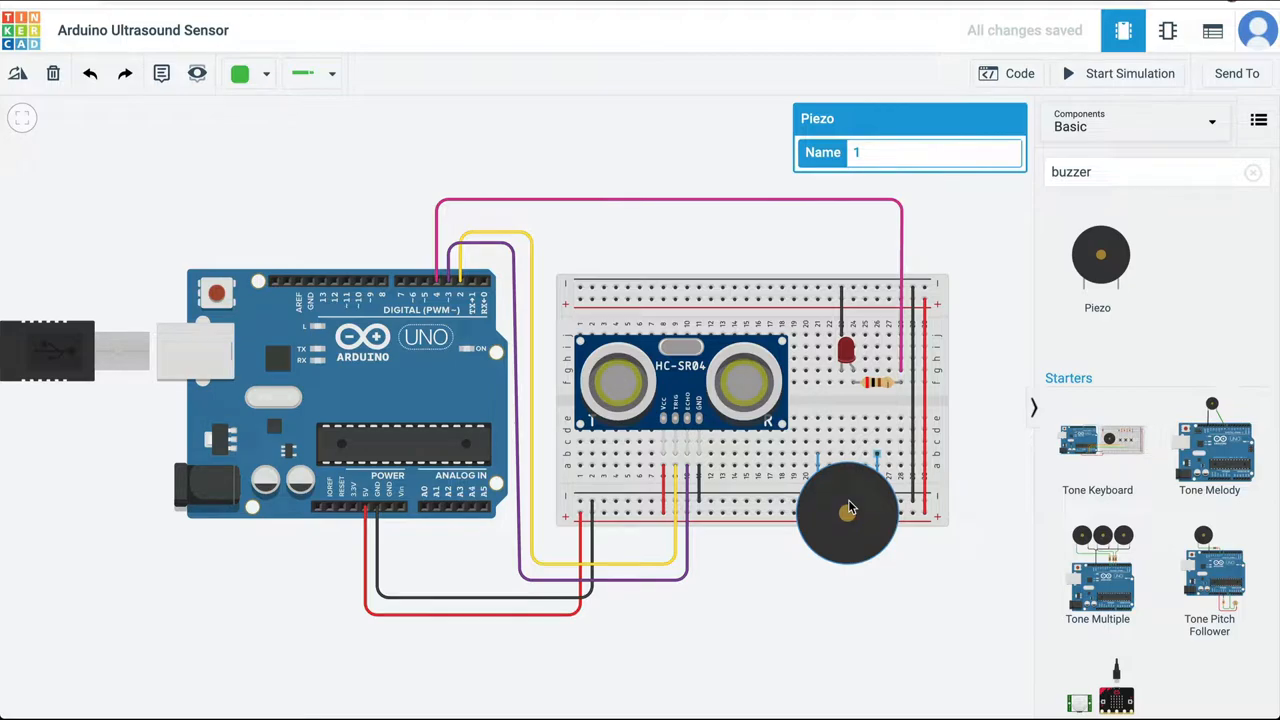
{"action": "mouse_move", "coordinate": [815, 458]}
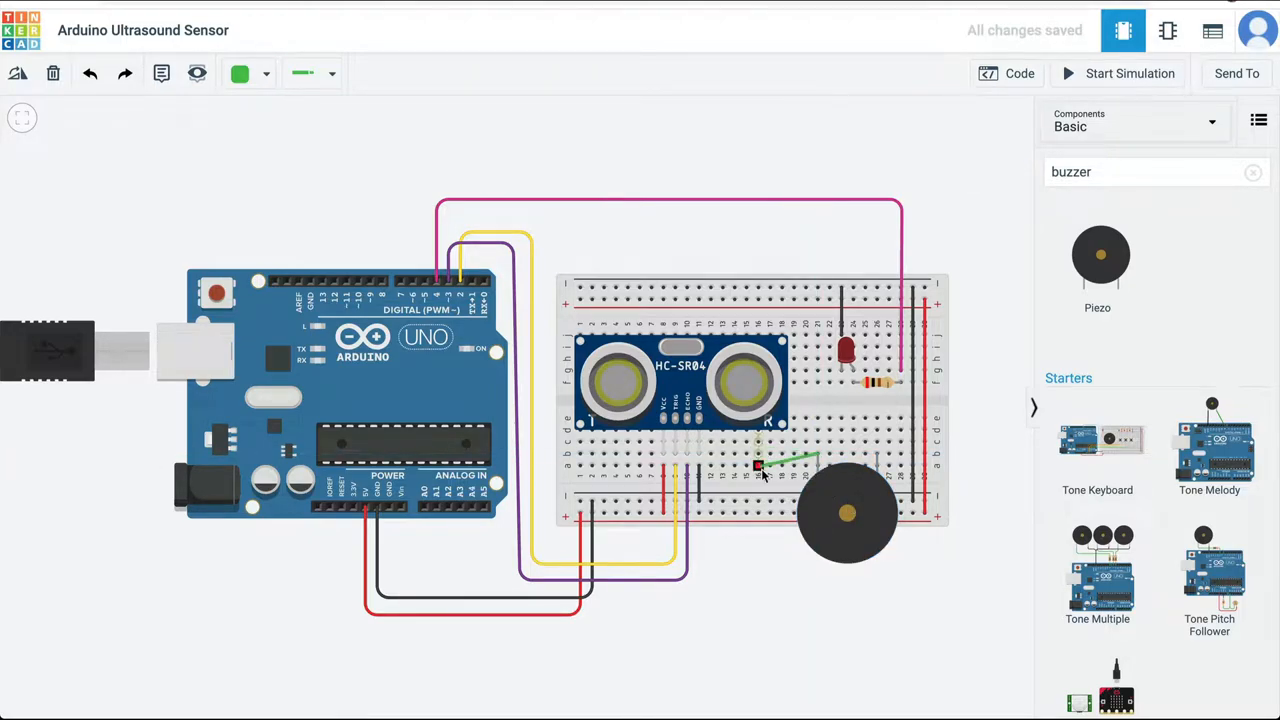
{"action": "left_click_drag", "start_coordinate": [758, 470], "coordinate": [818, 455]}
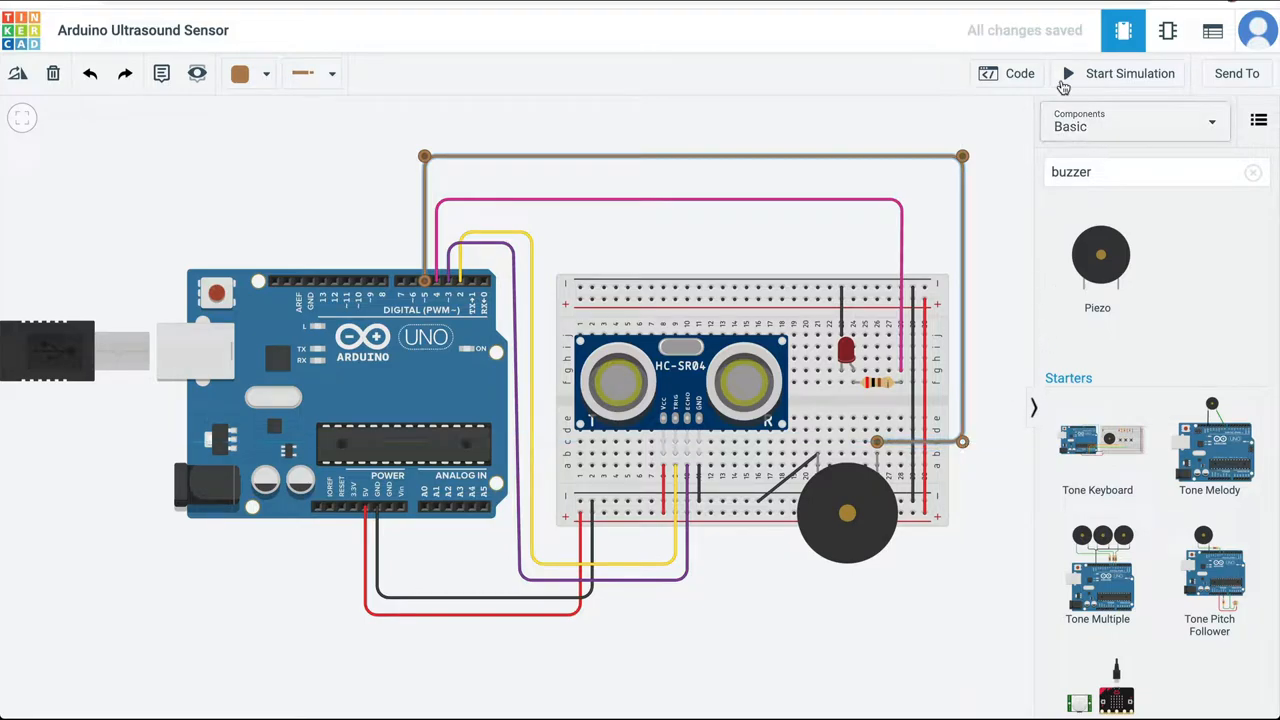
Step: Add pin 5 blocks: HIGH in the too-close branch, LOW in the else branch
{"action": "left_click", "coordinate": [1019, 72]}
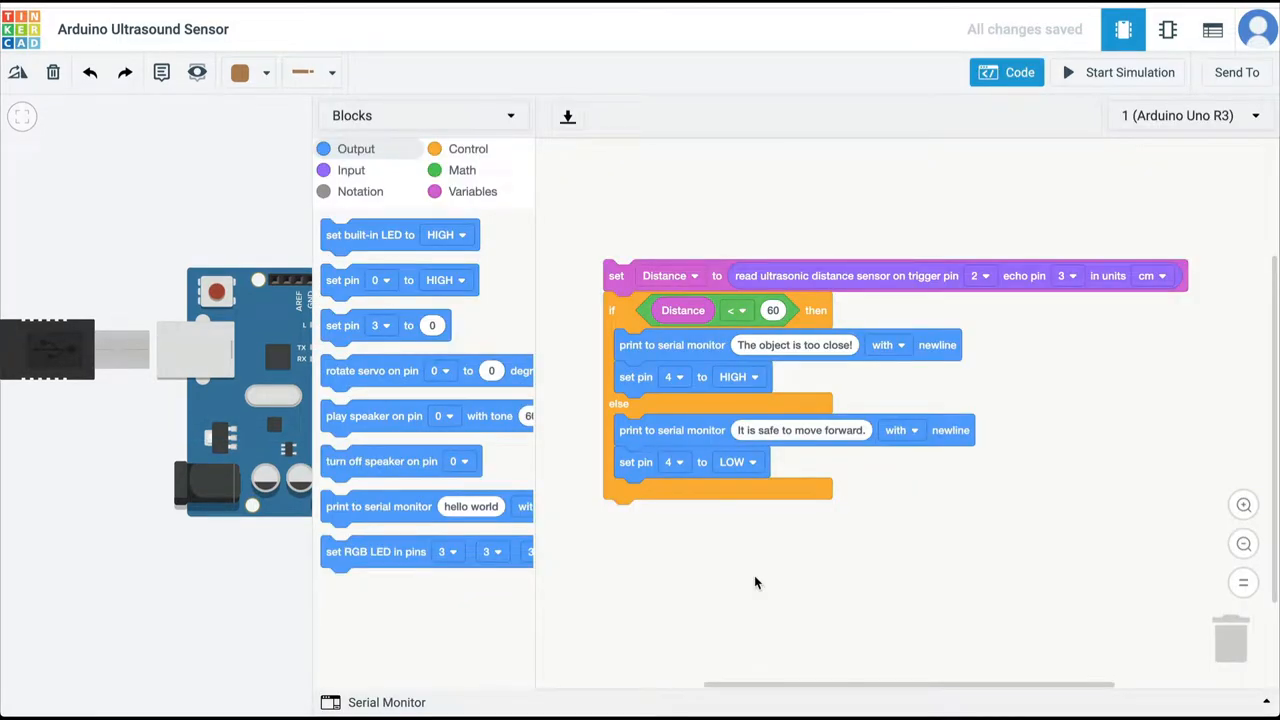
{"action": "mouse_move", "coordinate": [390, 270]}
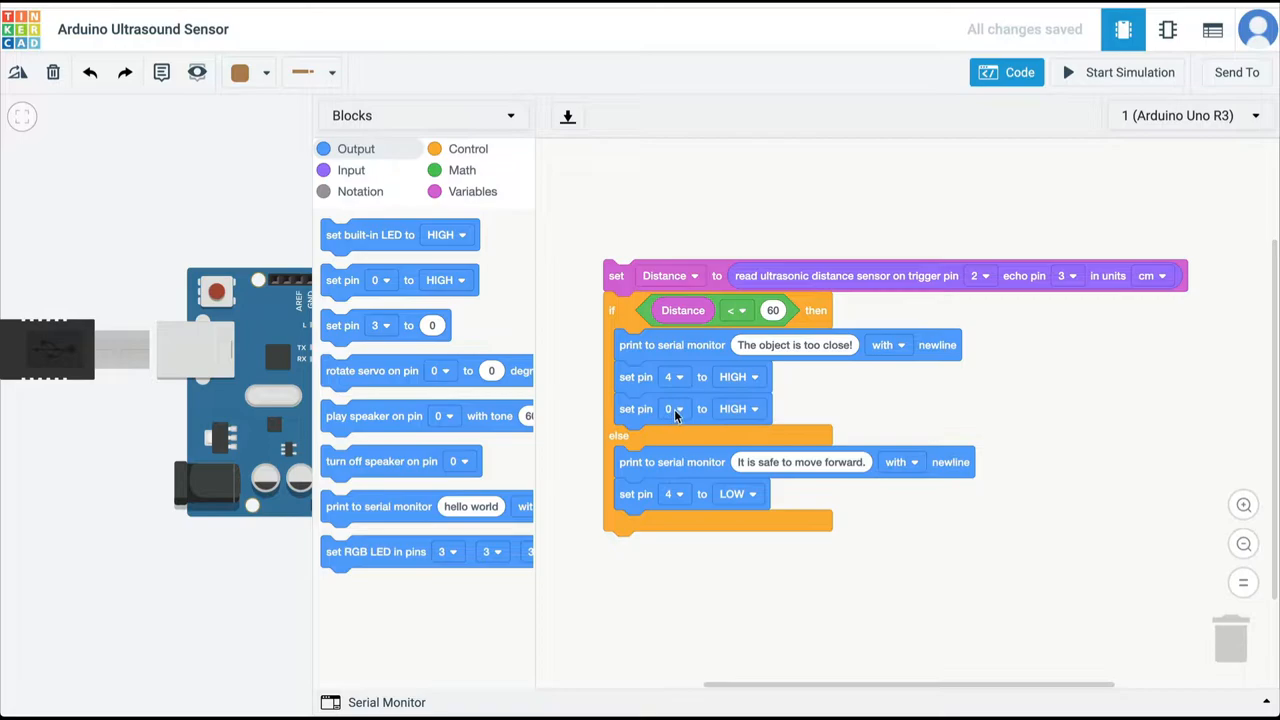
{"action": "left_click", "coordinate": [673, 408]}
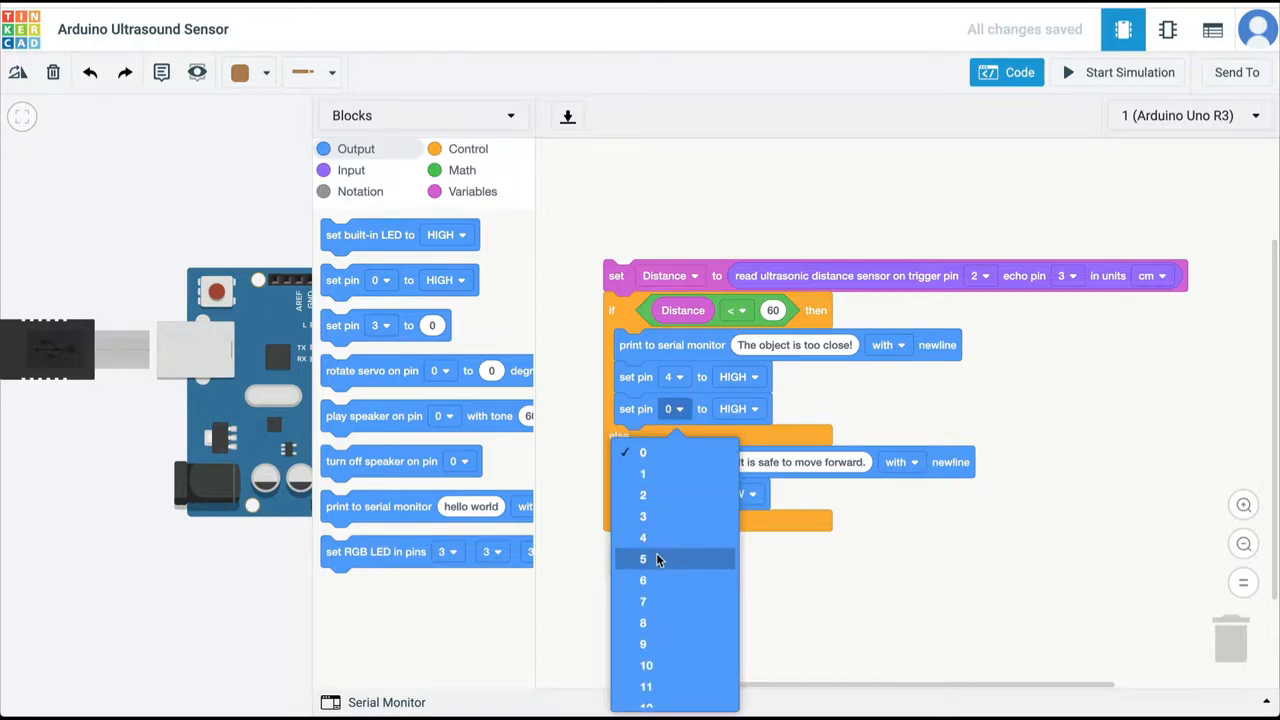
{"action": "left_click", "coordinate": [643, 558]}
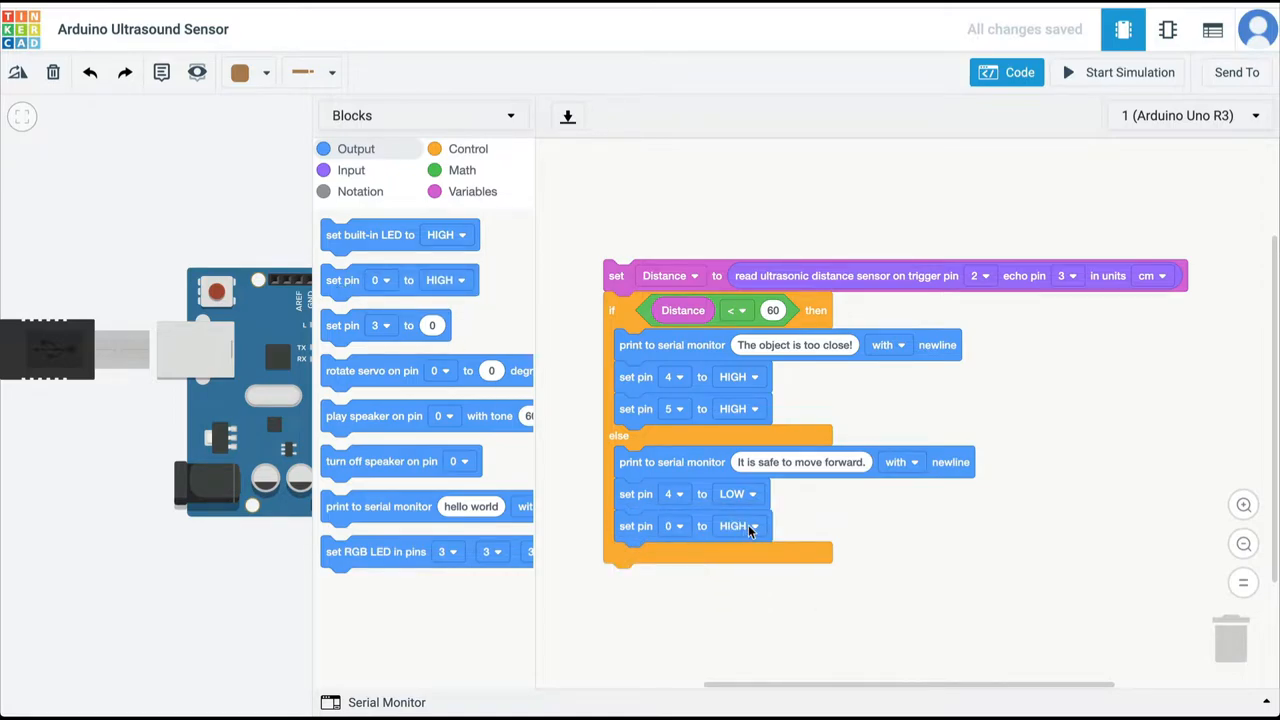
{"action": "left_click", "coordinate": [740, 525]}
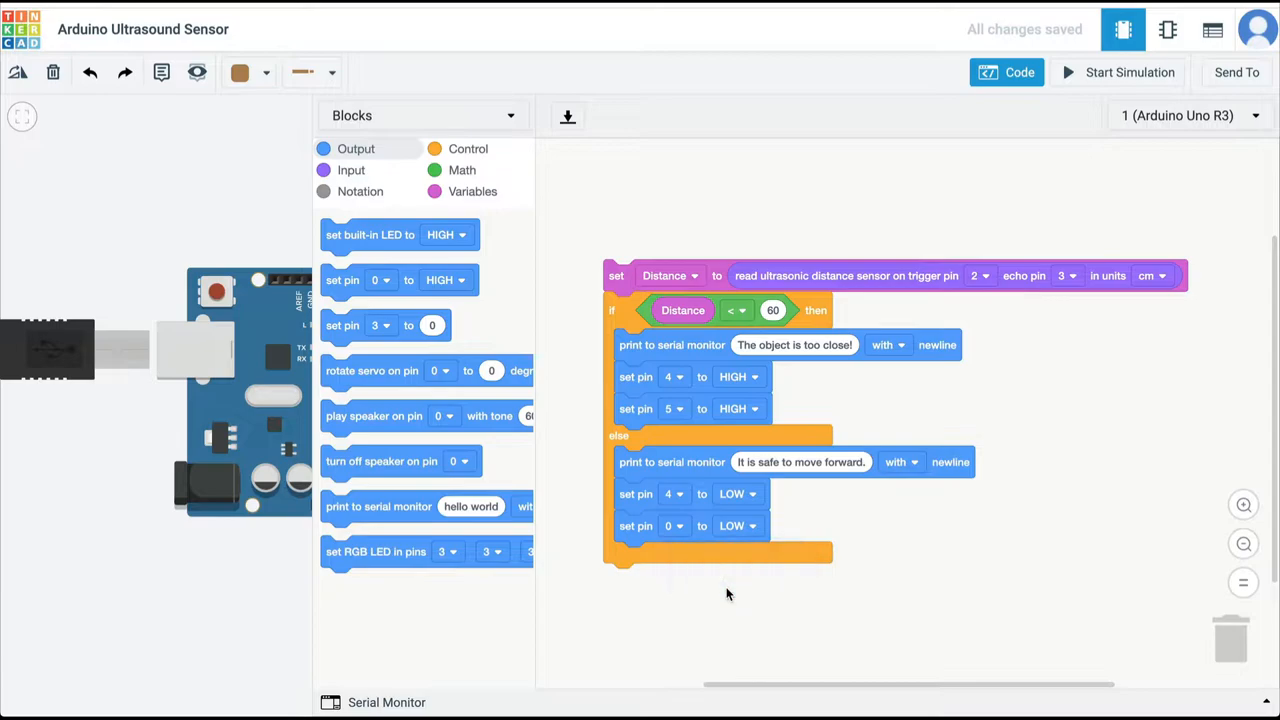
{"action": "mouse_move", "coordinate": [710, 557]}
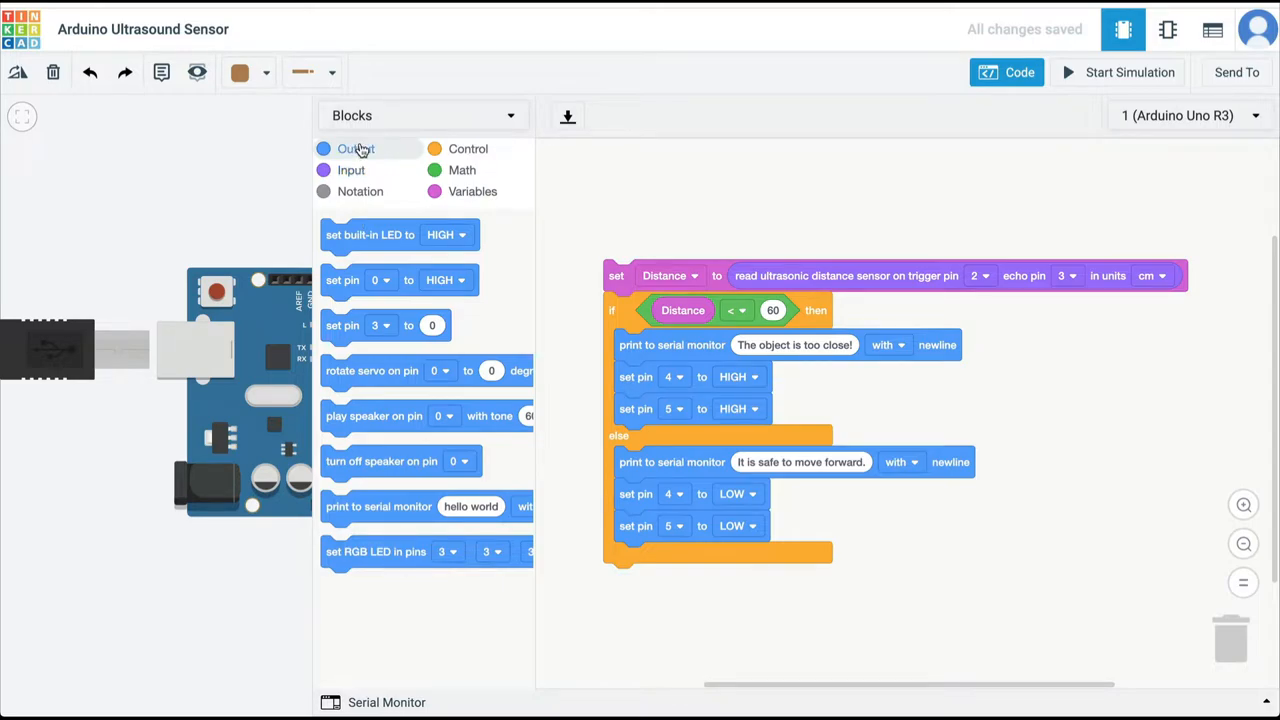
{"action": "mouse_move", "coordinate": [338, 425]}
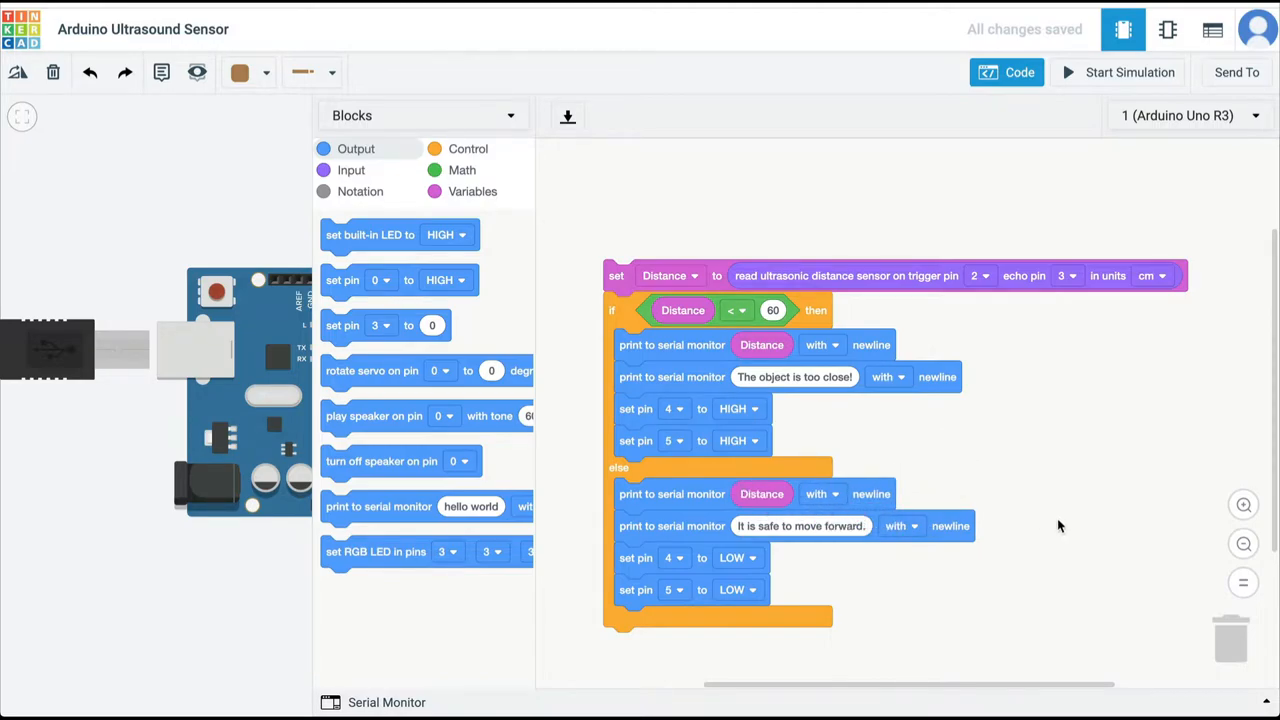
Step: Add 500 ms waits to both branches and bring the generated C++ into Arduino IDE
{"action": "left_click", "coordinate": [468, 148]}
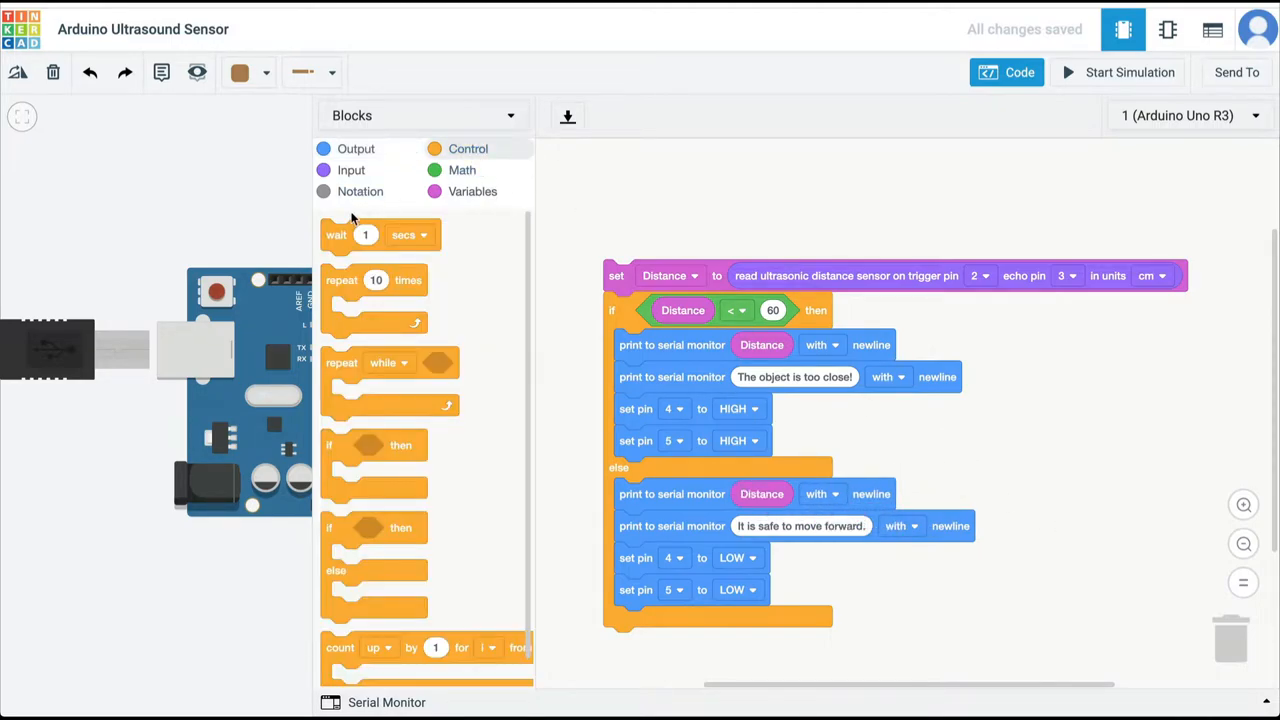
{"action": "left_click_drag", "start_coordinate": [336, 234], "coordinate": [720, 466]}
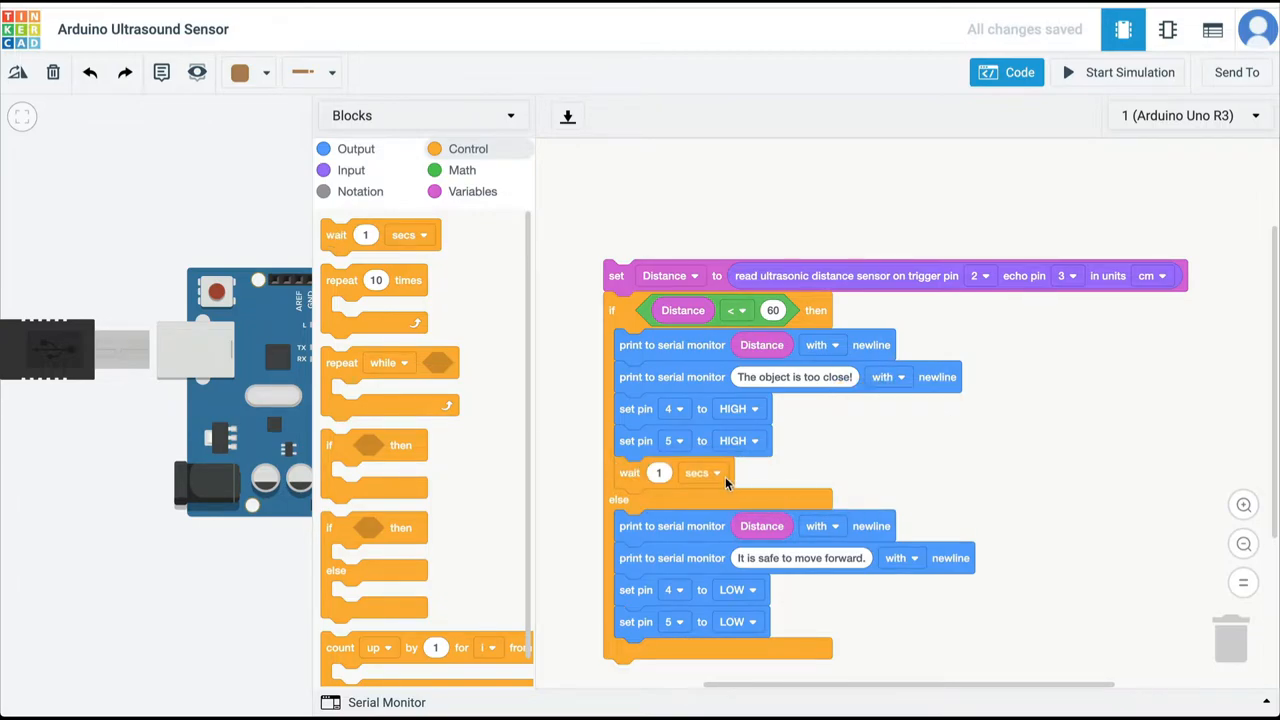
{"action": "left_click", "coordinate": [713, 472]}
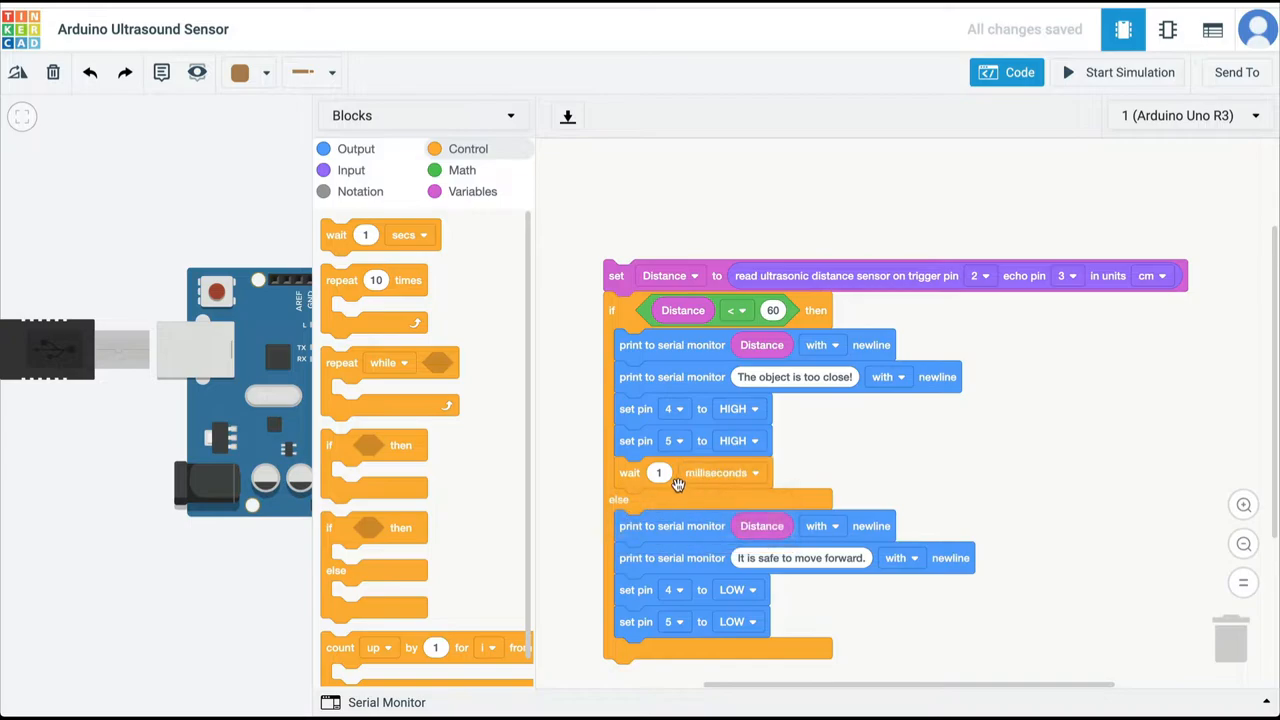
{"action": "type", "text": "500"}
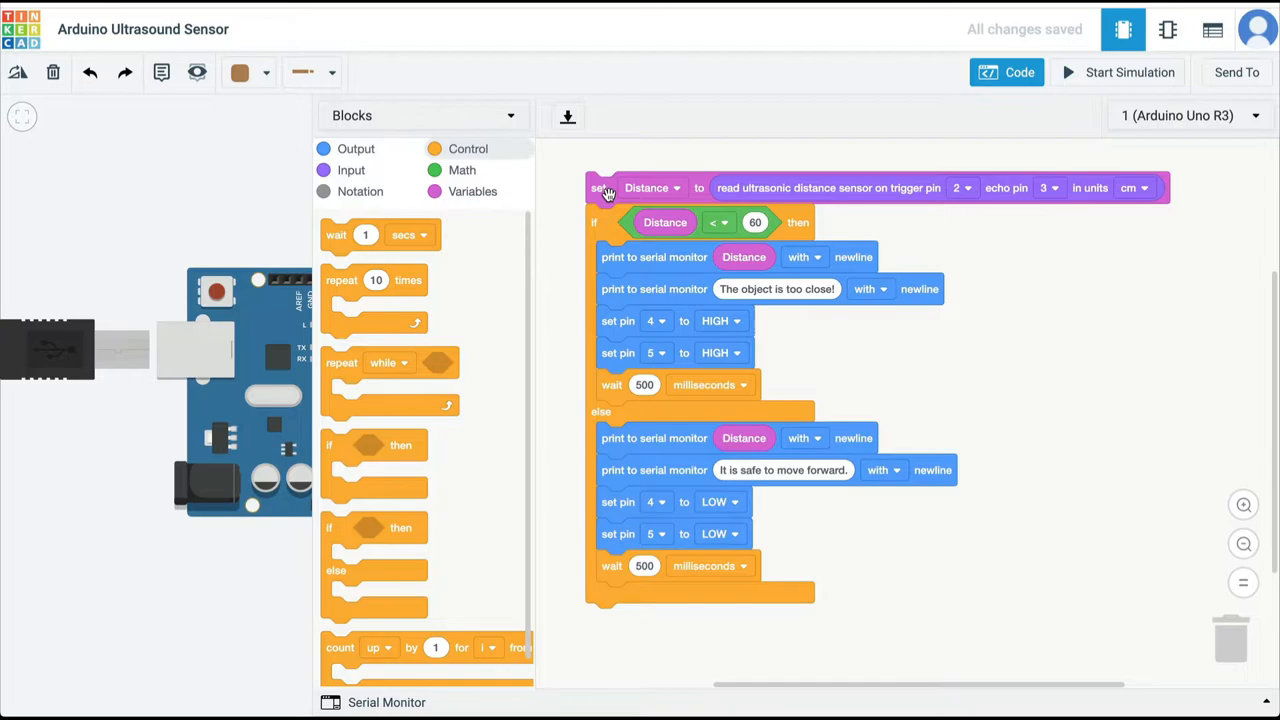
{"action": "left_click", "coordinate": [1019, 72]}
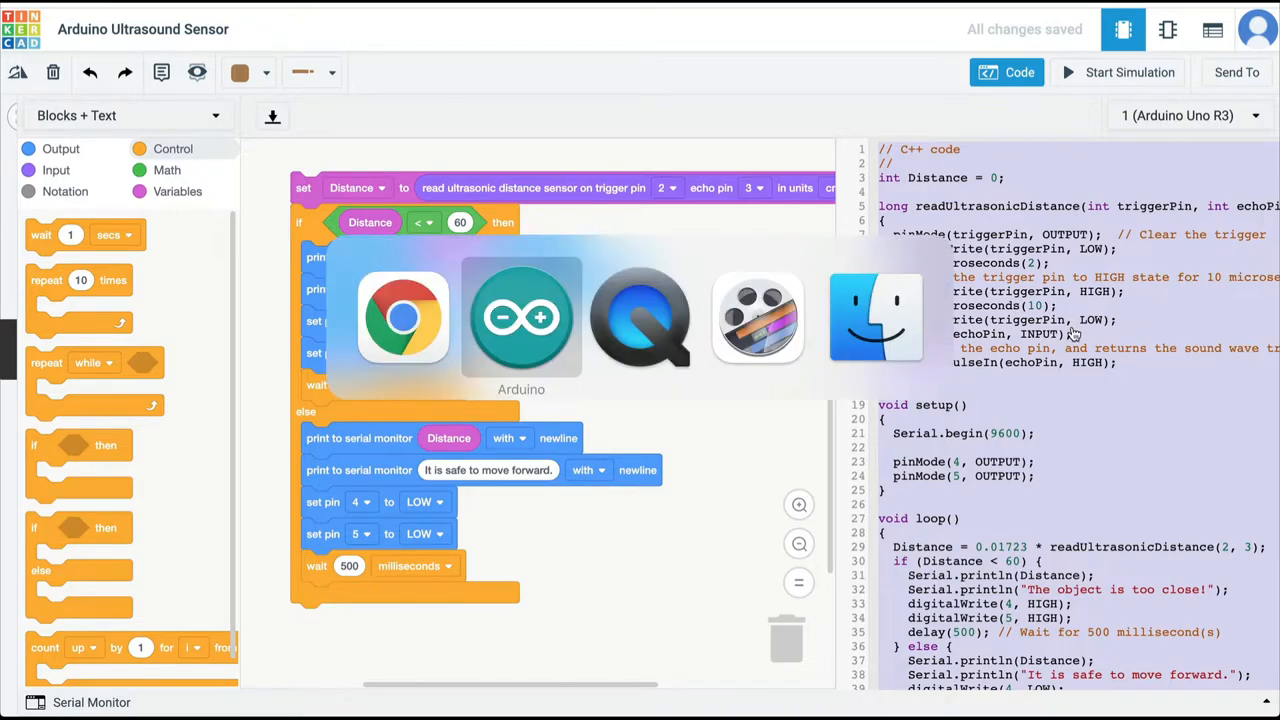
{"action": "left_click", "coordinate": [520, 318]}
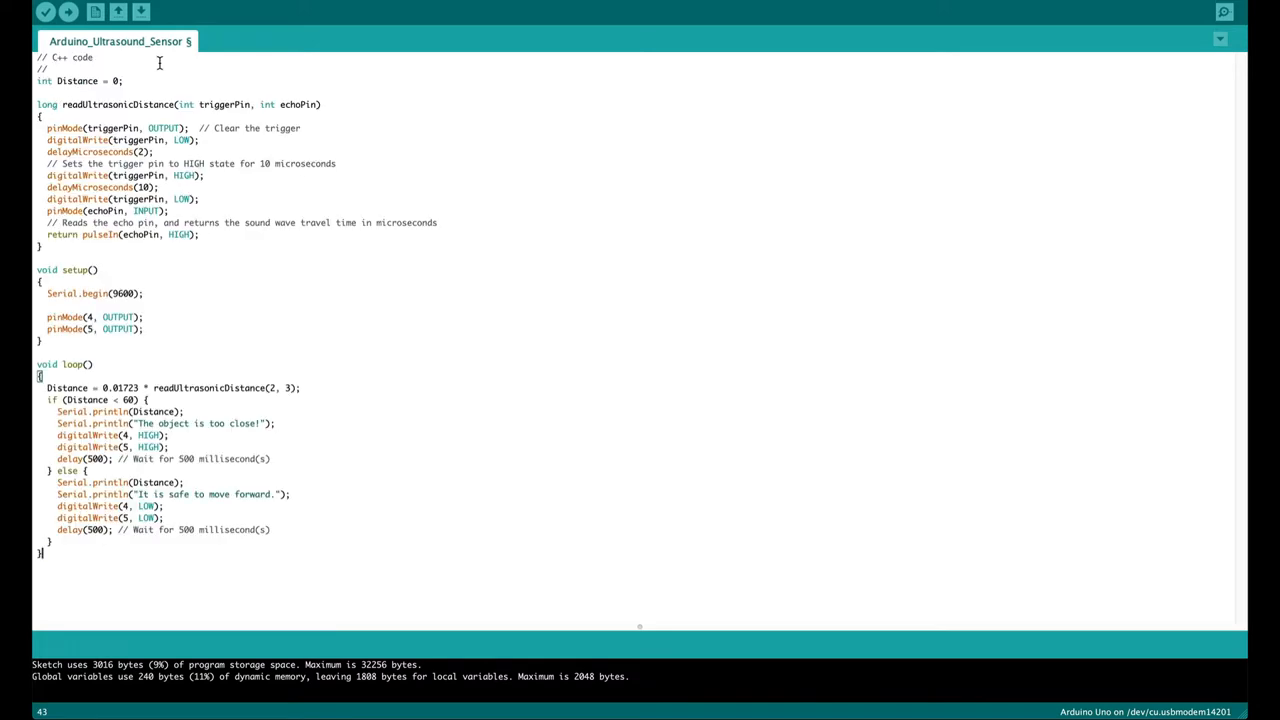
Step: Verify the updated buzzer sketch, then upload it to the Arduino Uno
{"action": "left_click", "coordinate": [45, 11]}
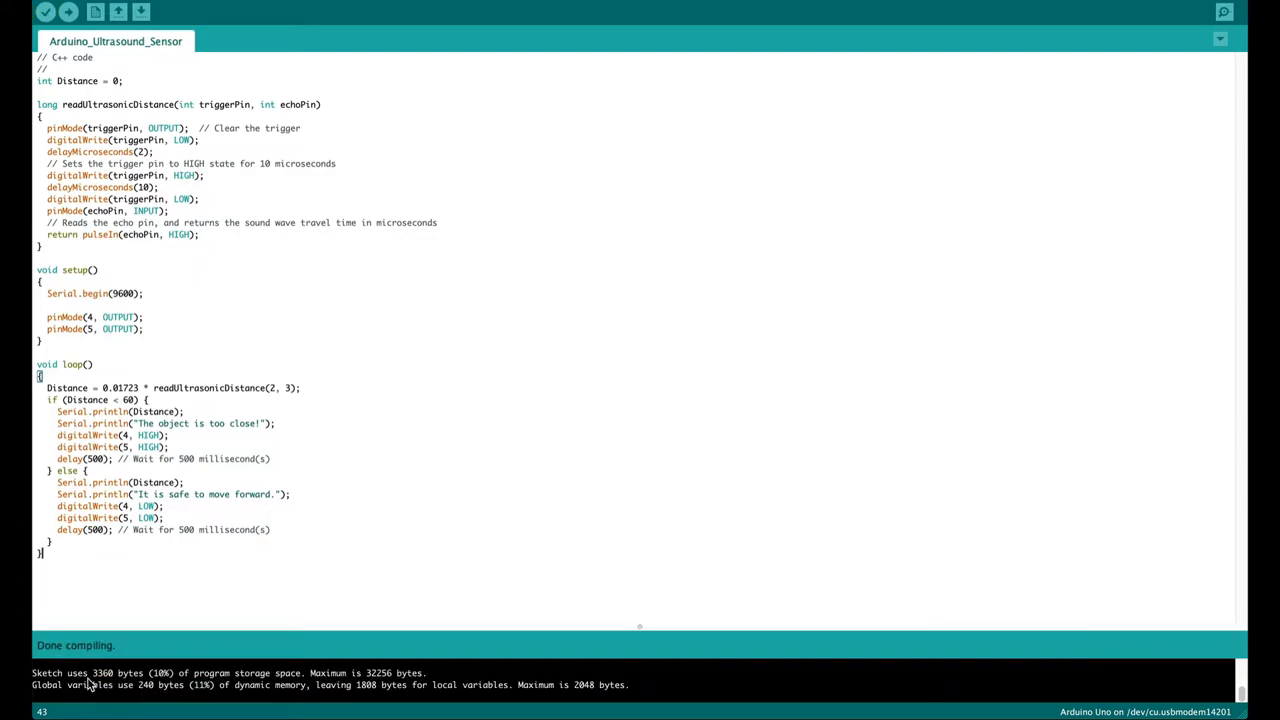
{"action": "left_click", "coordinate": [68, 11]}
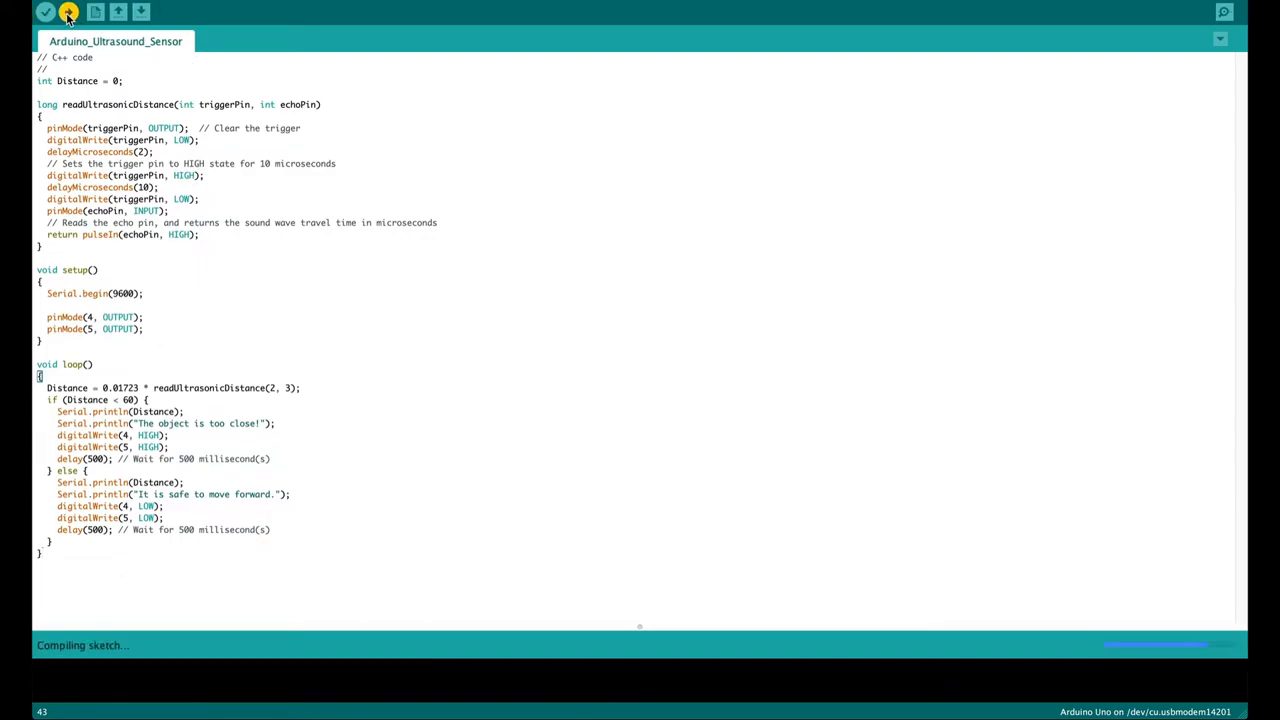